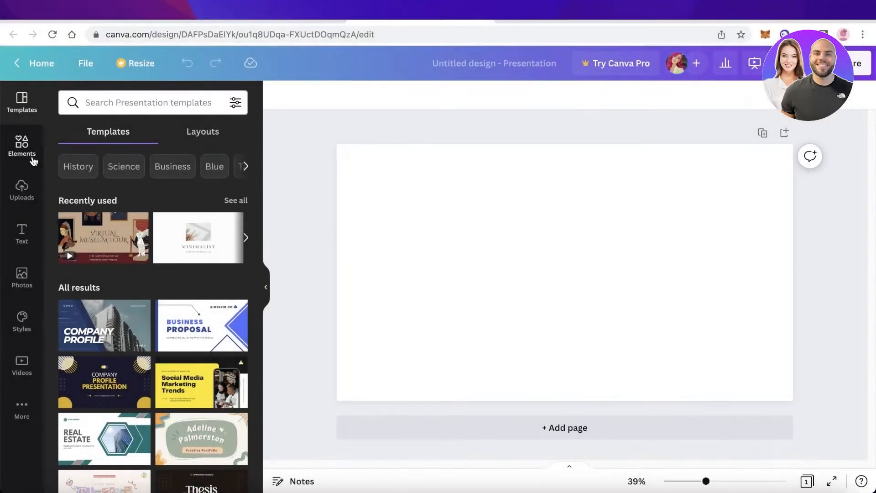
Step: Search the Elements library for 'friends' and browse the photo results
{"action": "left_click", "coordinate": [22, 145]}
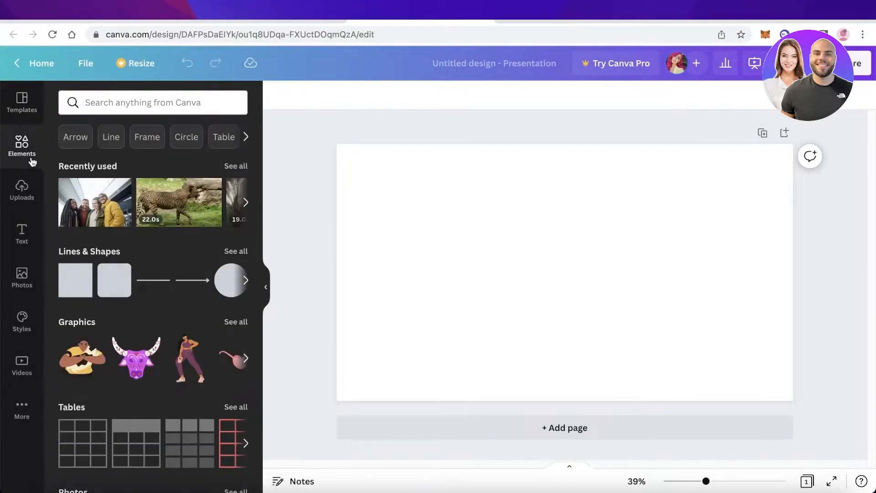
{"action": "scroll", "scroll_direction": "down", "scroll_amount": 3}
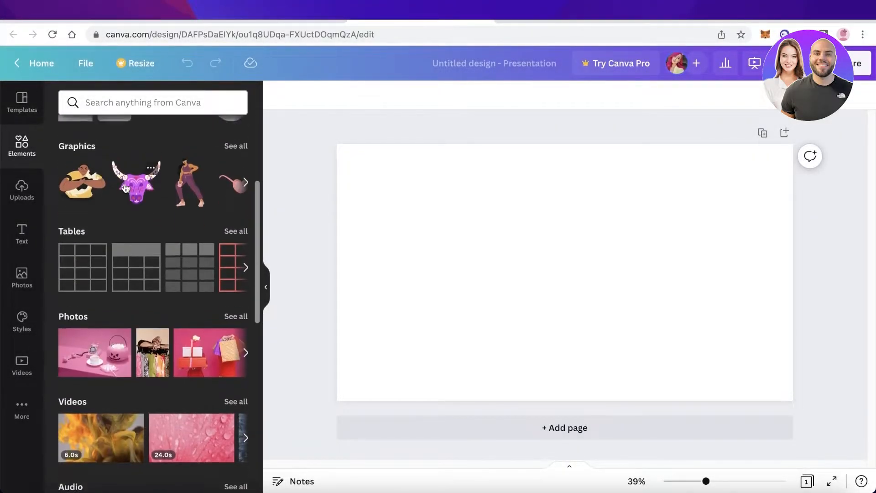
{"action": "left_click", "coordinate": [153, 102]}
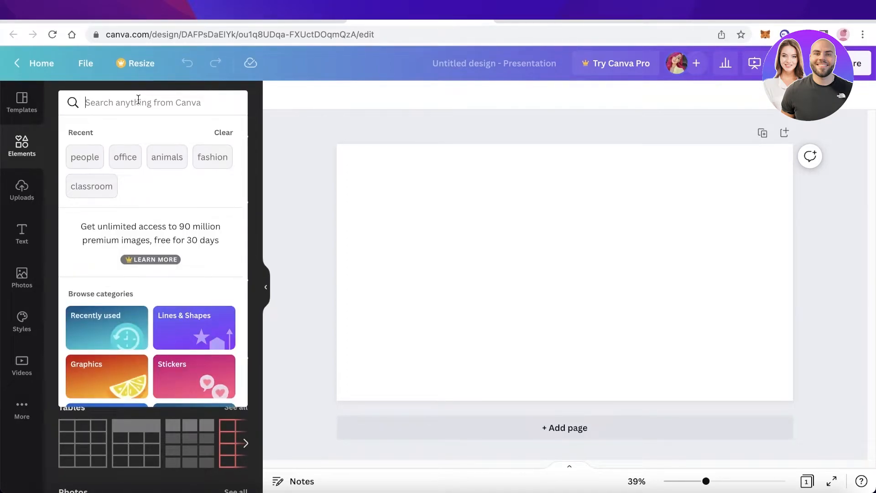
{"action": "type", "text": "friends"}
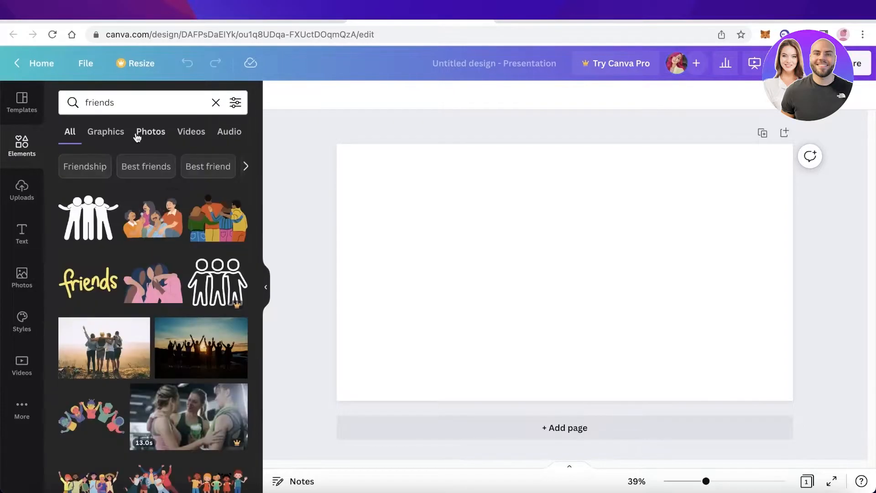
{"action": "left_click", "coordinate": [150, 132]}
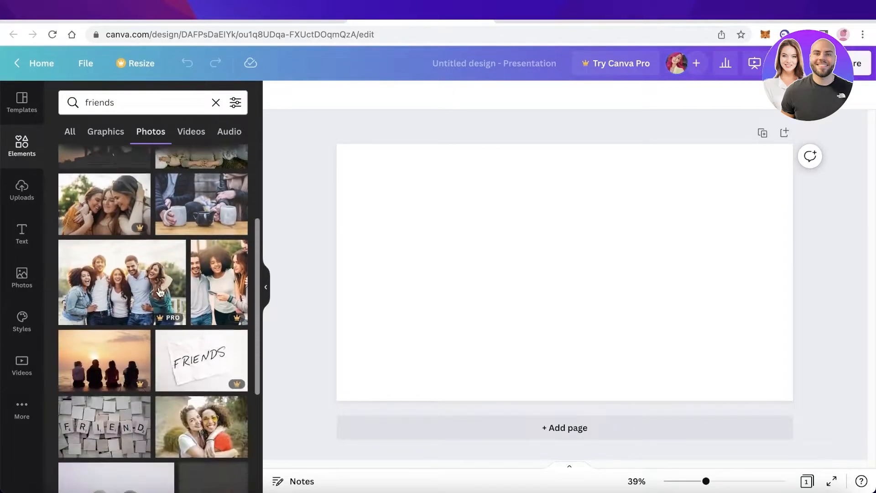
{"action": "scroll", "scroll_direction": "down", "scroll_amount": 3}
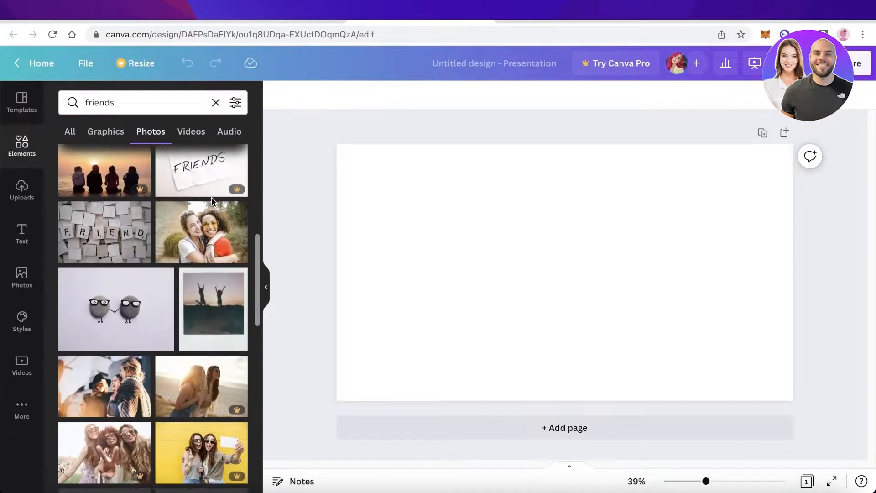
Step: Add the photo of two hugging friends, stretch it over the slide, and select it
{"action": "left_click", "coordinate": [202, 231]}
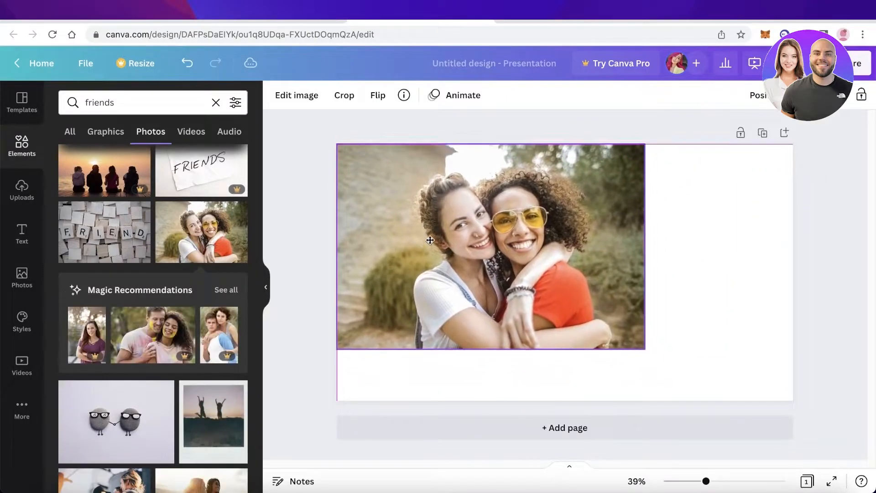
{"action": "left_click_drag", "start_coordinate": [645, 349], "coordinate": [794, 450]}
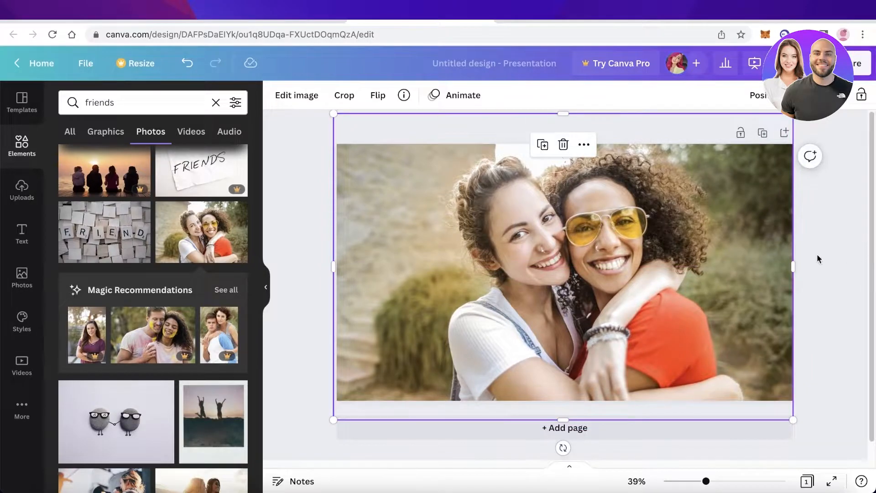
{"action": "left_click", "coordinate": [280, 180]}
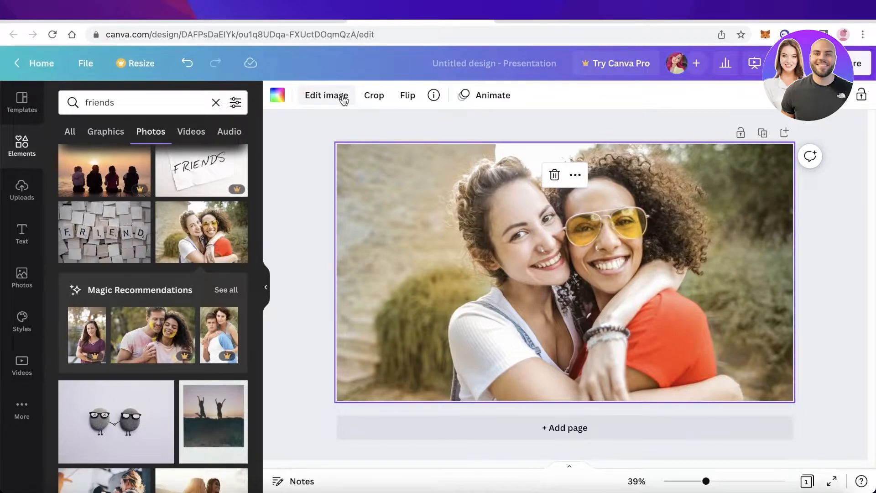
Step: Bring up the friends photo's image effects and scroll through them
{"action": "left_click", "coordinate": [326, 95]}
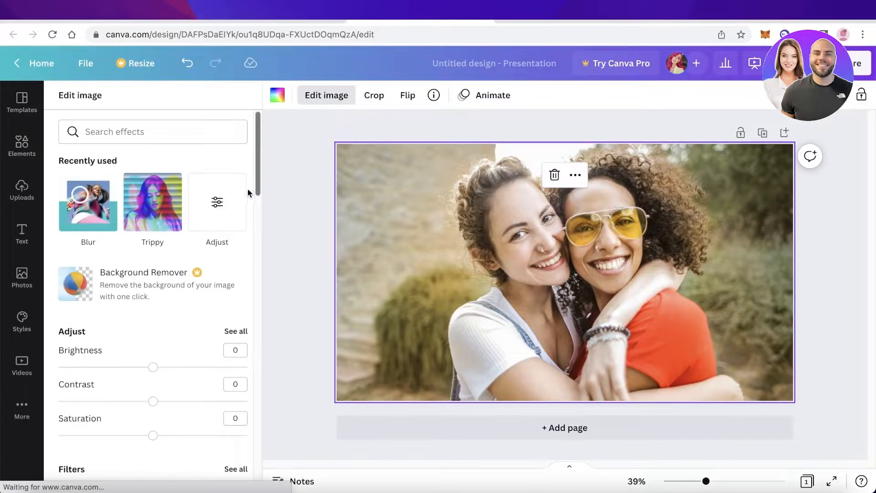
{"action": "scroll", "scroll_direction": "down", "scroll_amount": 3}
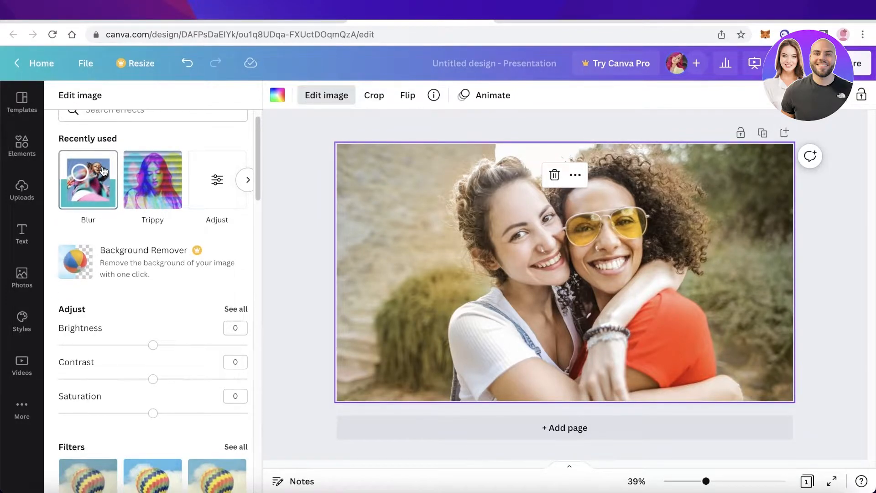
Step: Open the Blur effect from Recently used and switch to its Blur brush mode
{"action": "left_click", "coordinate": [88, 179]}
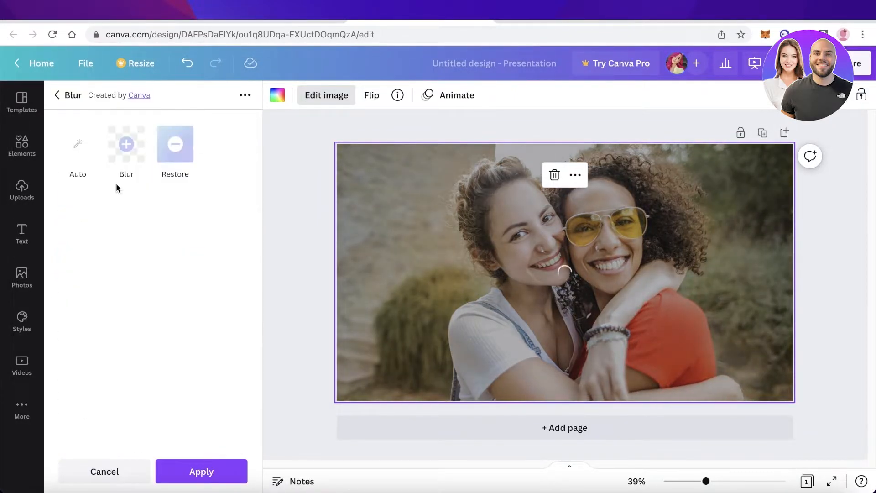
{"action": "left_click", "coordinate": [175, 145]}
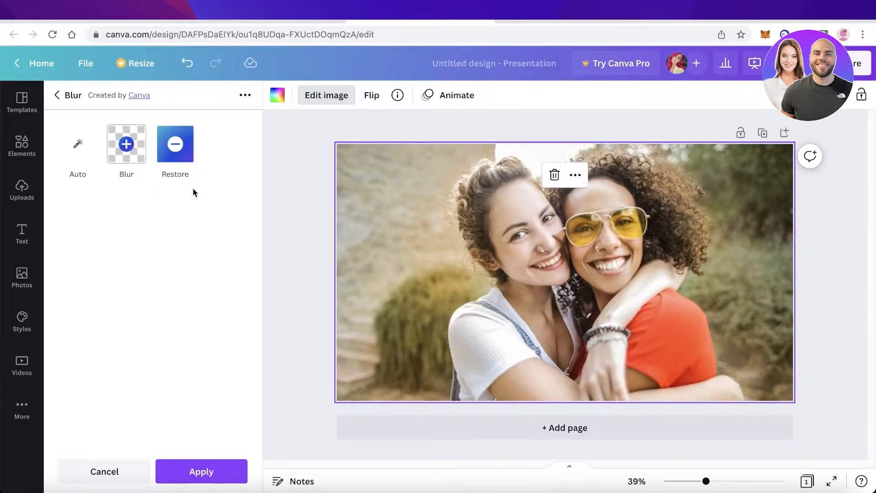
{"action": "left_click", "coordinate": [127, 144]}
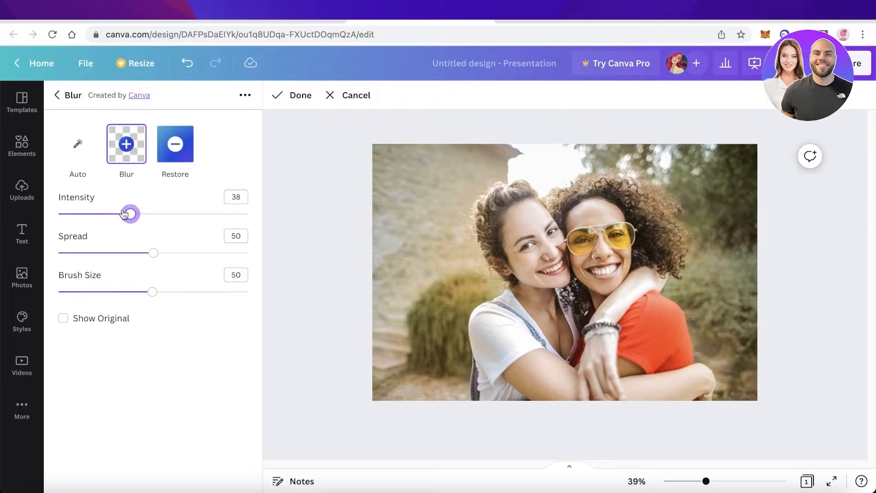
Step: Set the blur brush to intensity 42, spread 33 and size 50
{"action": "left_click_drag", "start_coordinate": [129, 213], "coordinate": [138, 214]}
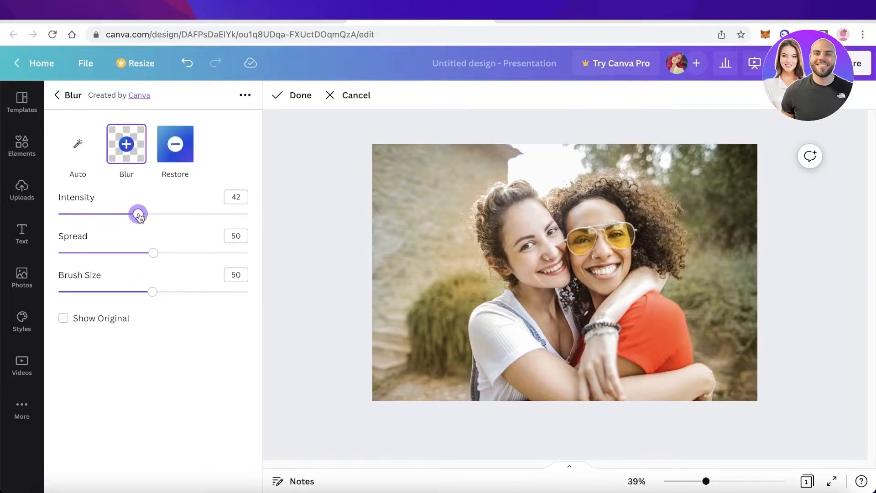
{"action": "left_click_drag", "start_coordinate": [154, 252], "coordinate": [120, 253]}
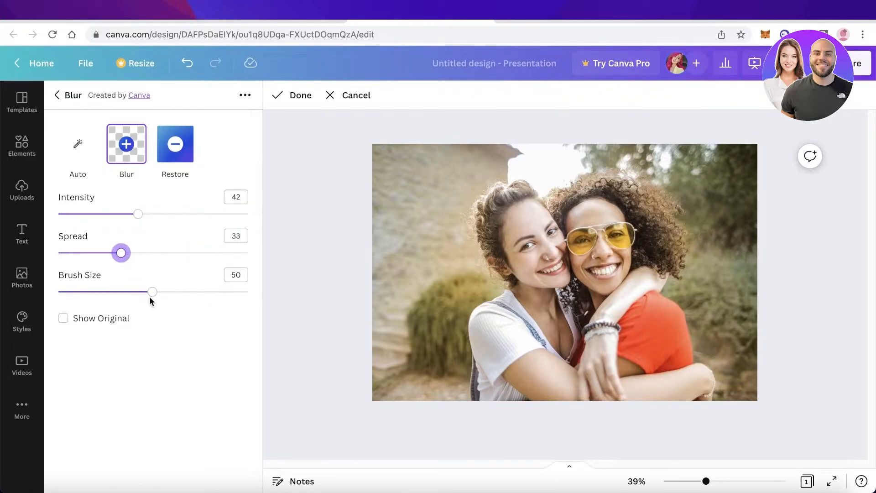
{"action": "left_click_drag", "start_coordinate": [152, 291], "coordinate": [150, 291]}
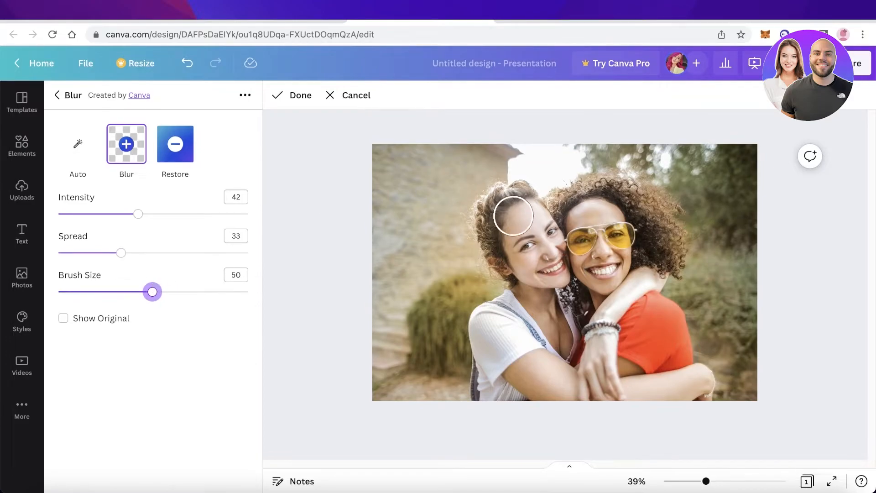
Step: Paint blur over the sunglasses-wearing friend's eyes, nose, mouth and whole face
{"action": "left_click_drag", "start_coordinate": [513, 216], "coordinate": [605, 216]}
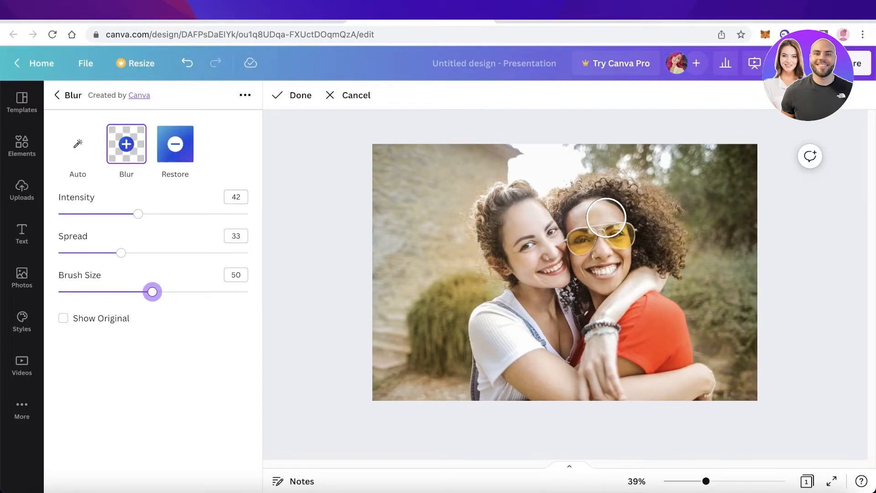
{"action": "left_click", "coordinate": [607, 231]}
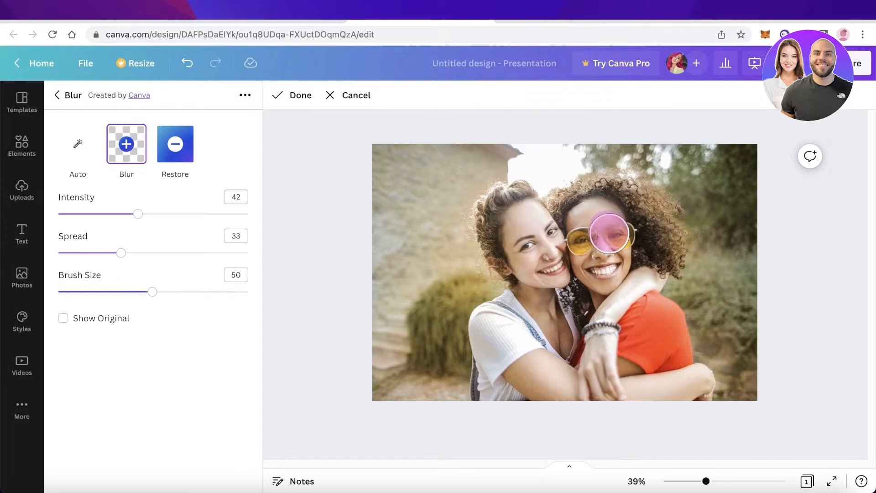
{"action": "left_click_drag", "start_coordinate": [607, 232], "coordinate": [613, 270]}
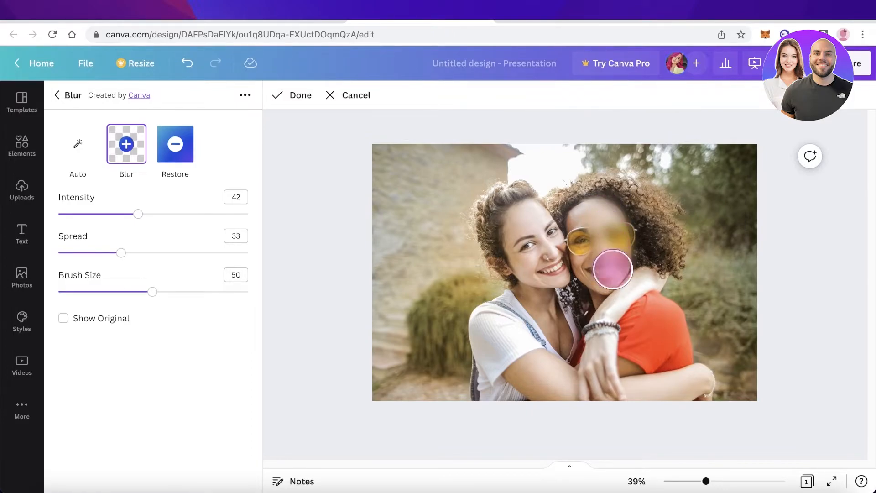
{"action": "left_click_drag", "start_coordinate": [612, 269], "coordinate": [585, 227]}
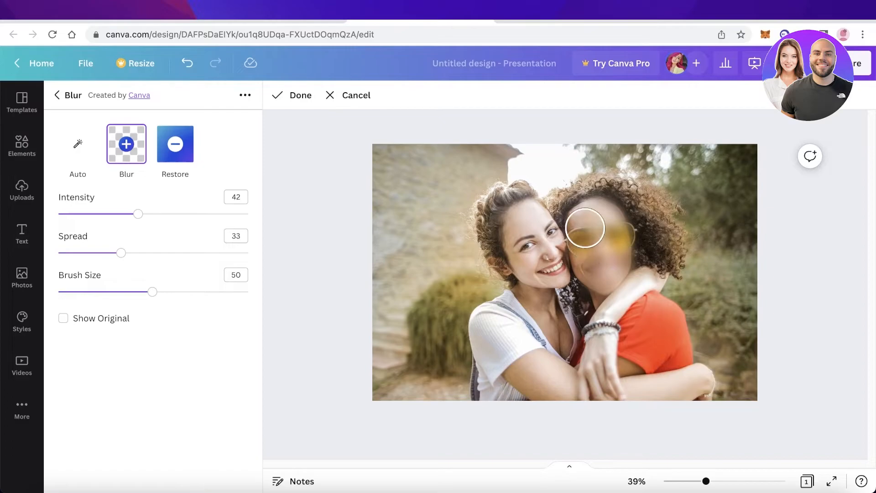
{"action": "left_click_drag", "start_coordinate": [585, 227], "coordinate": [674, 327]}
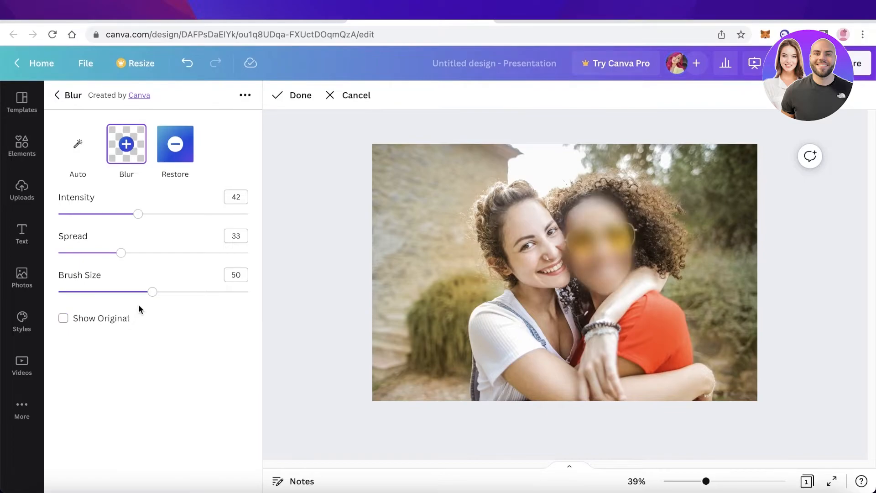
Step: Raise blur intensity to 85, repaint the face, and open a blank presentation
{"action": "left_click_drag", "start_coordinate": [138, 213], "coordinate": [141, 214]}
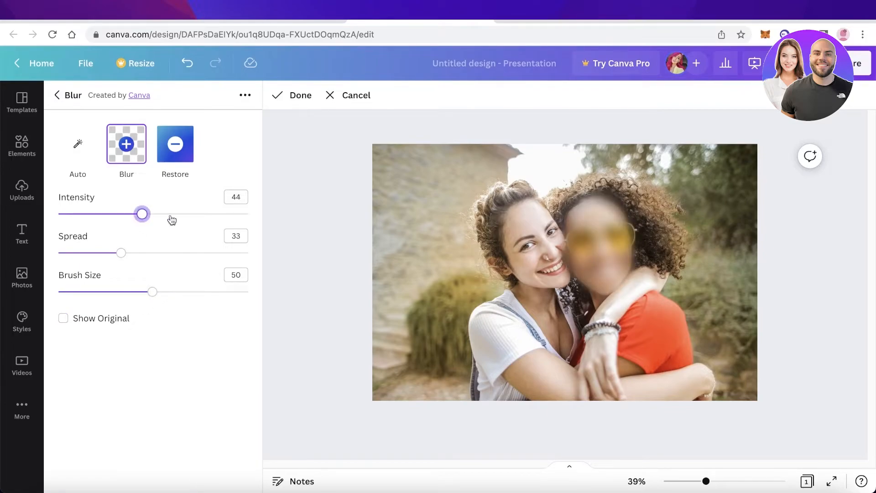
{"action": "left_click_drag", "start_coordinate": [142, 214], "coordinate": [219, 215]}
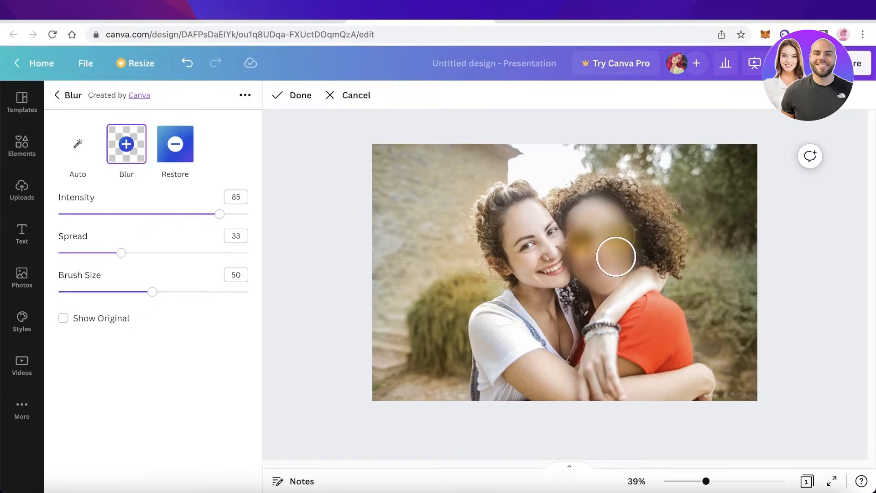
{"action": "left_click_drag", "start_coordinate": [615, 257], "coordinate": [461, 234]}
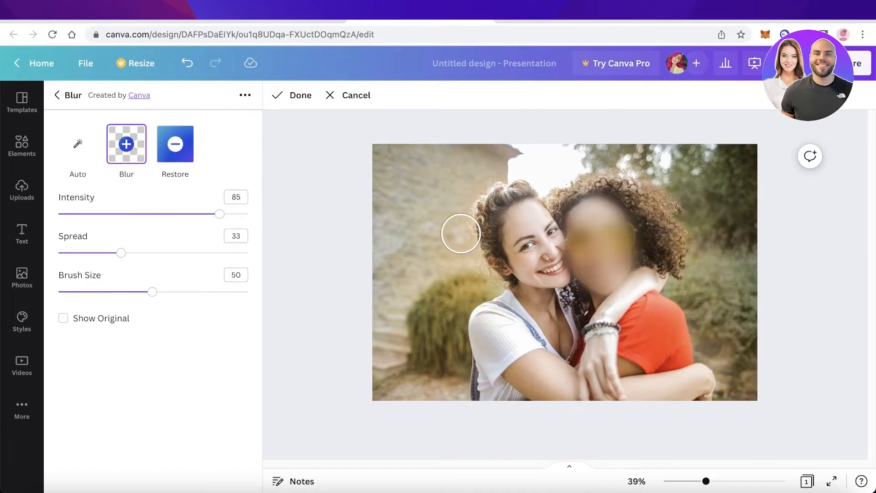
{"action": "left_click", "coordinate": [299, 95]}
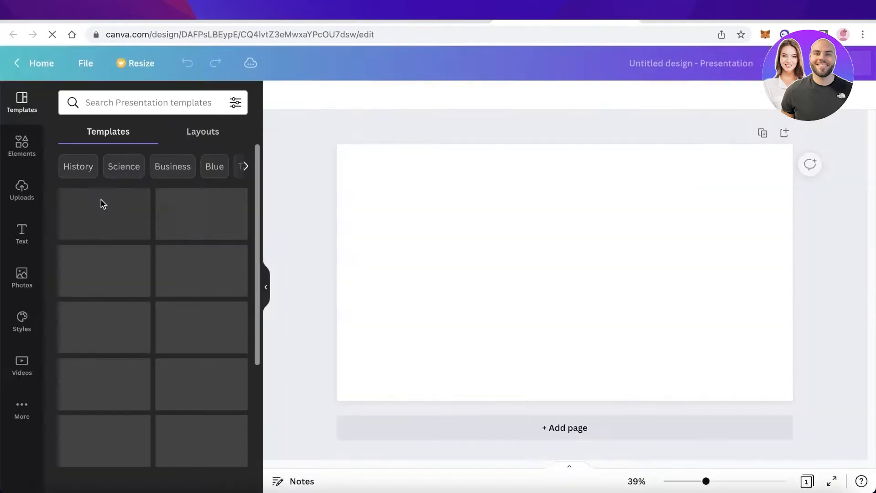
Step: Search Elements for 'kids' and add the photo of two children drawing
{"action": "left_click", "coordinate": [21, 145]}
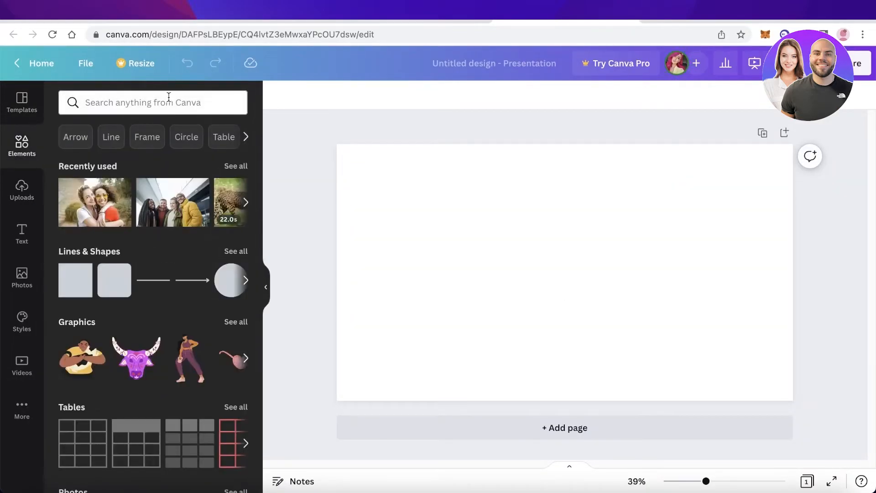
{"action": "type", "text": "kids"}
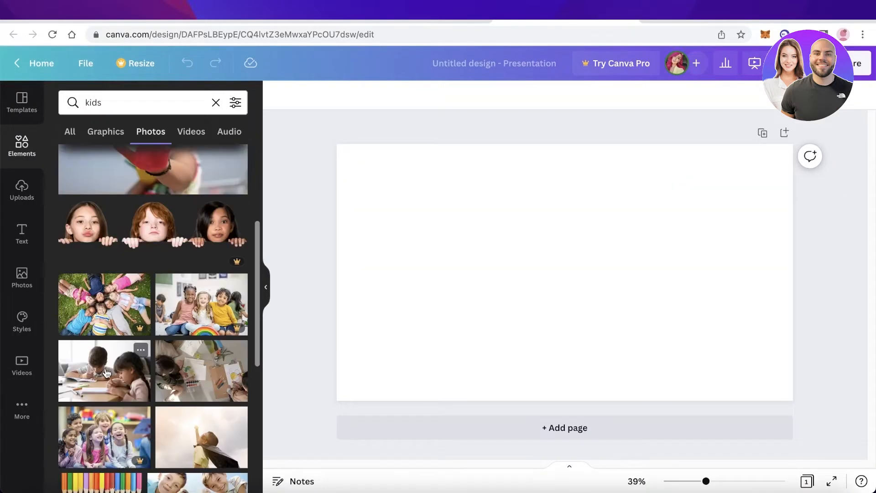
{"action": "left_click", "coordinate": [104, 371]}
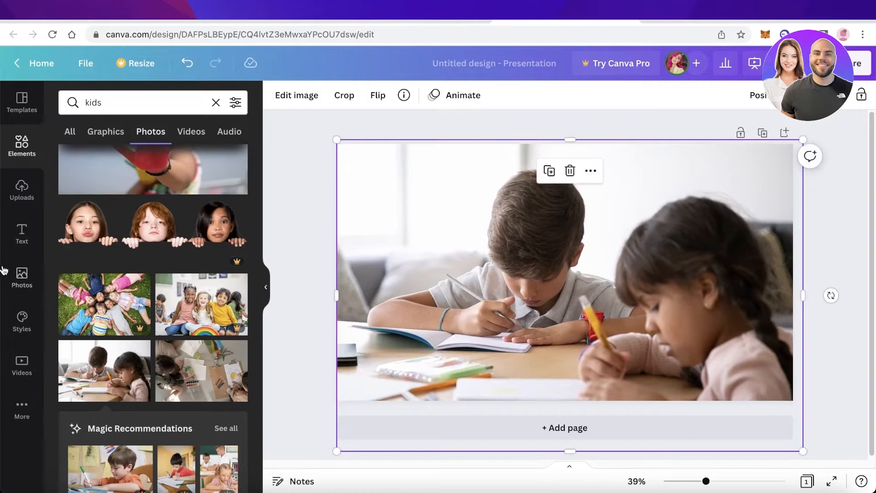
Step: Open the kids photo's image editing options and choose Auto Focus
{"action": "left_click", "coordinate": [297, 95]}
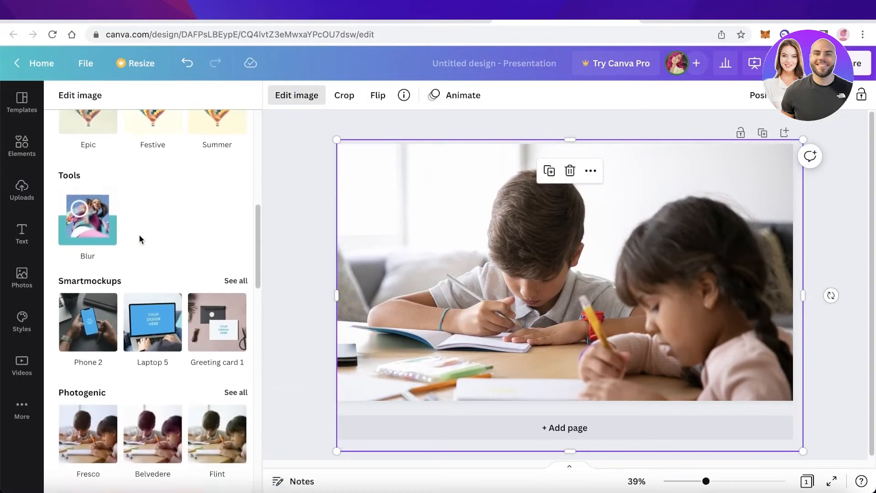
{"action": "scroll", "scroll_direction": "down", "scroll_amount": 3}
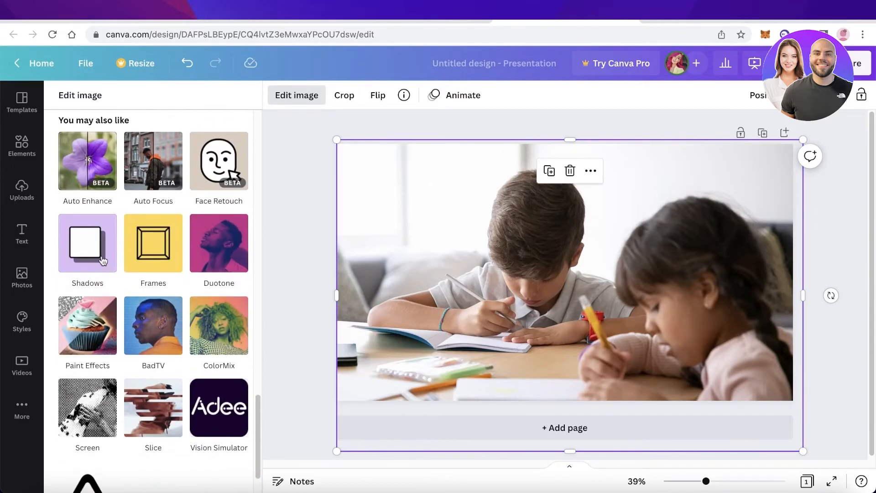
{"action": "left_click", "coordinate": [88, 244]}
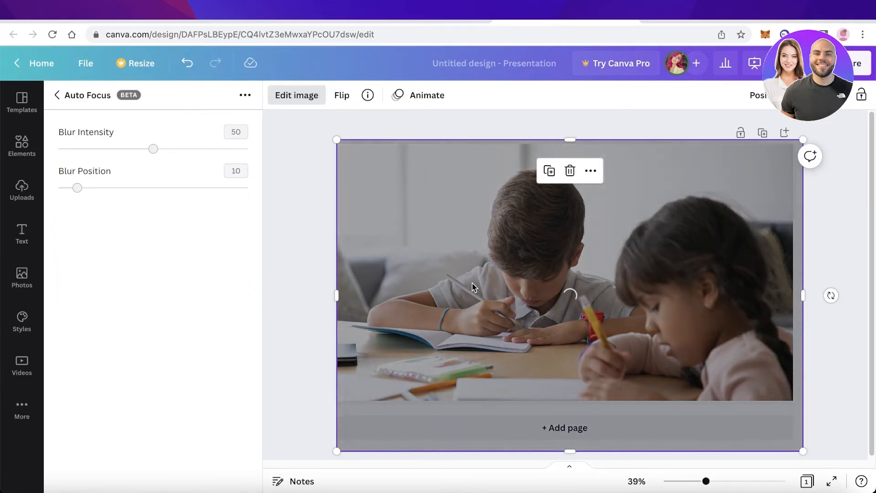
Step: Set the Auto Focus blur position to 20 and apply the effect
{"action": "left_click_drag", "start_coordinate": [78, 187], "coordinate": [96, 188]}
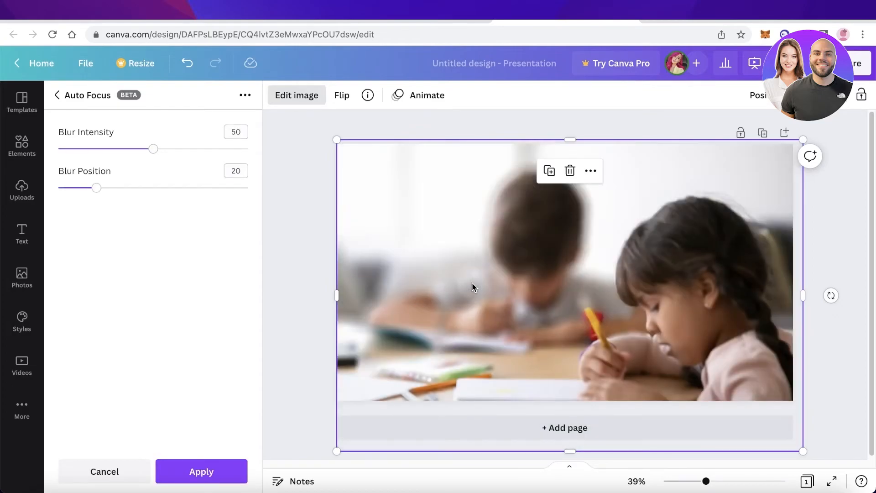
{"action": "left_click", "coordinate": [202, 471]}
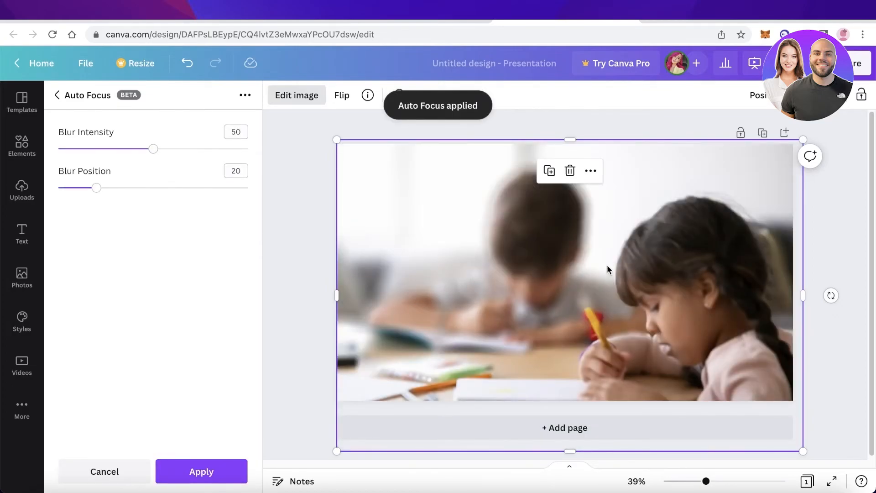